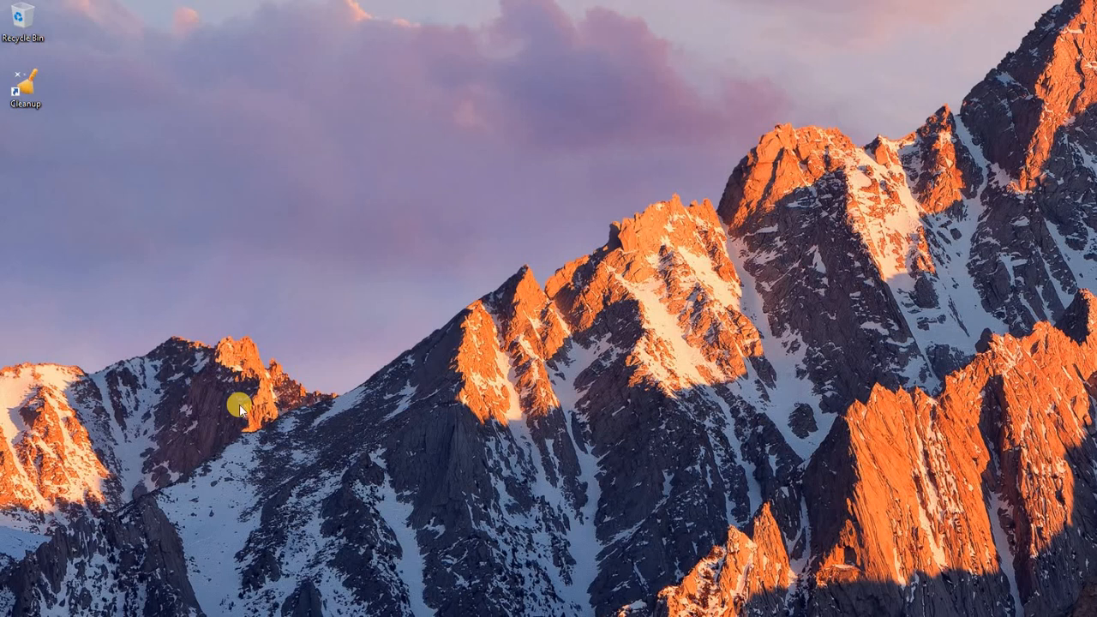
mouse_move(1072, 17)
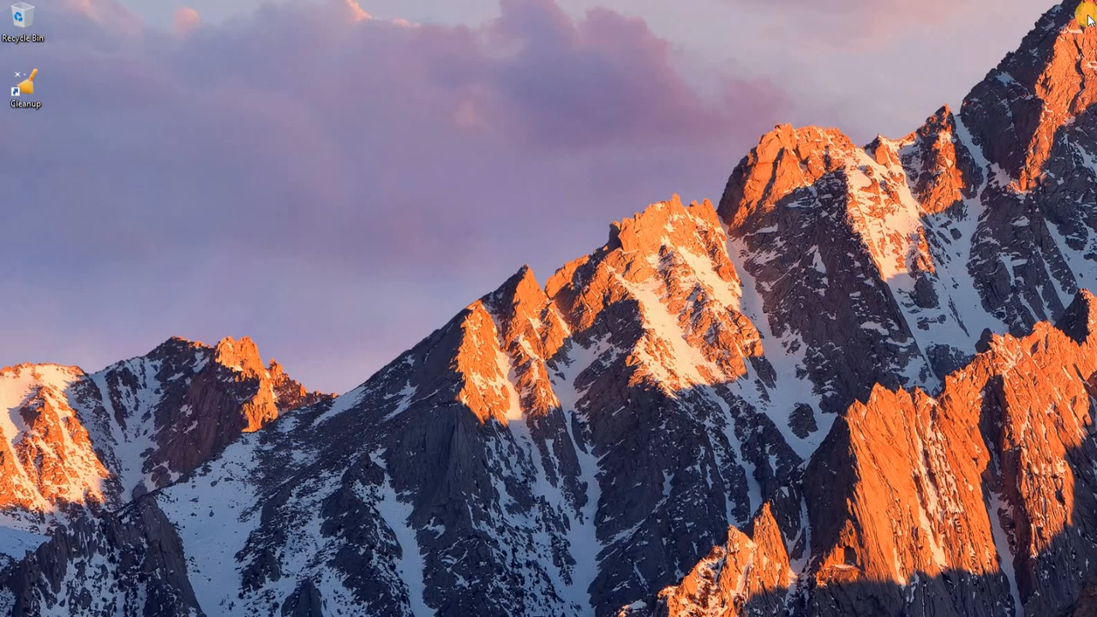
mouse_move(517, 8)
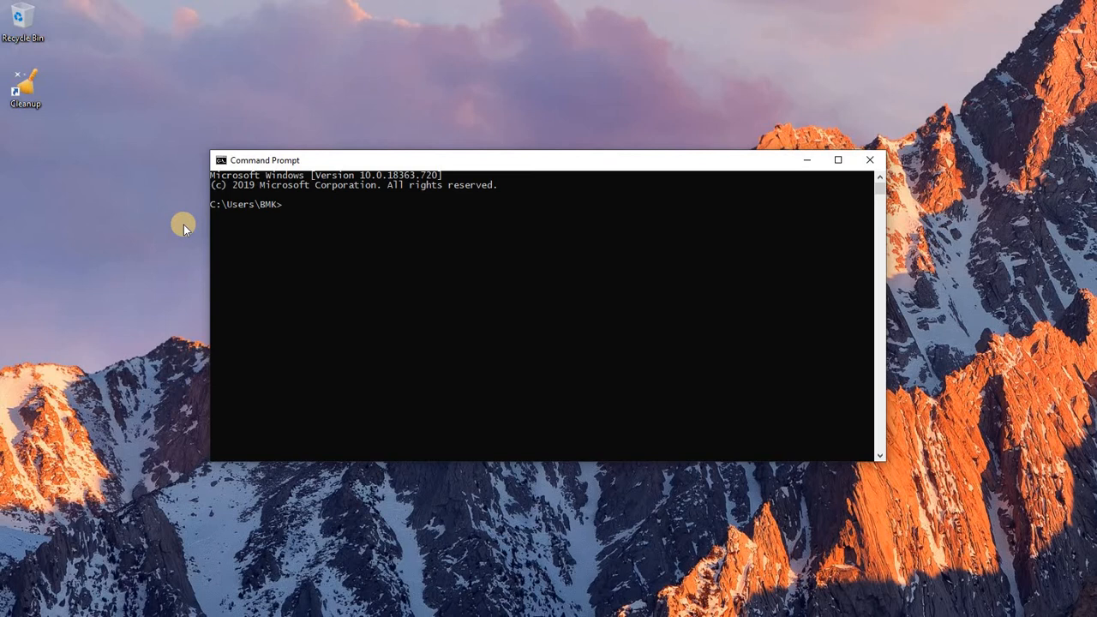
Enter 'shutdown' and try the -r, -s and -l switches, settling on 'shutdown -s' unrun.
type("shu")
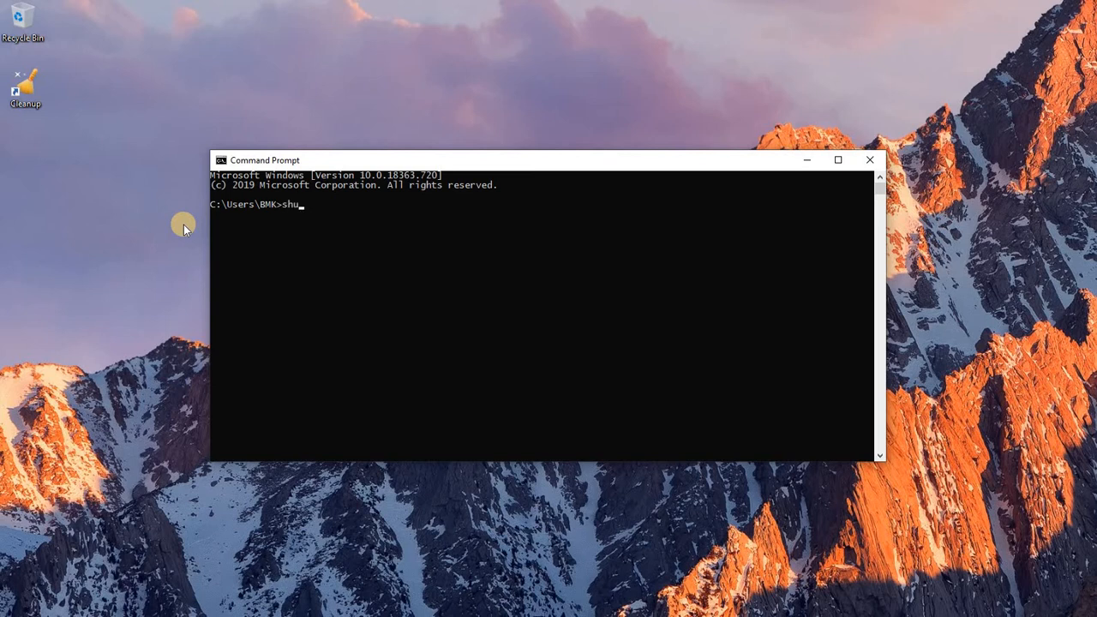
type("t")
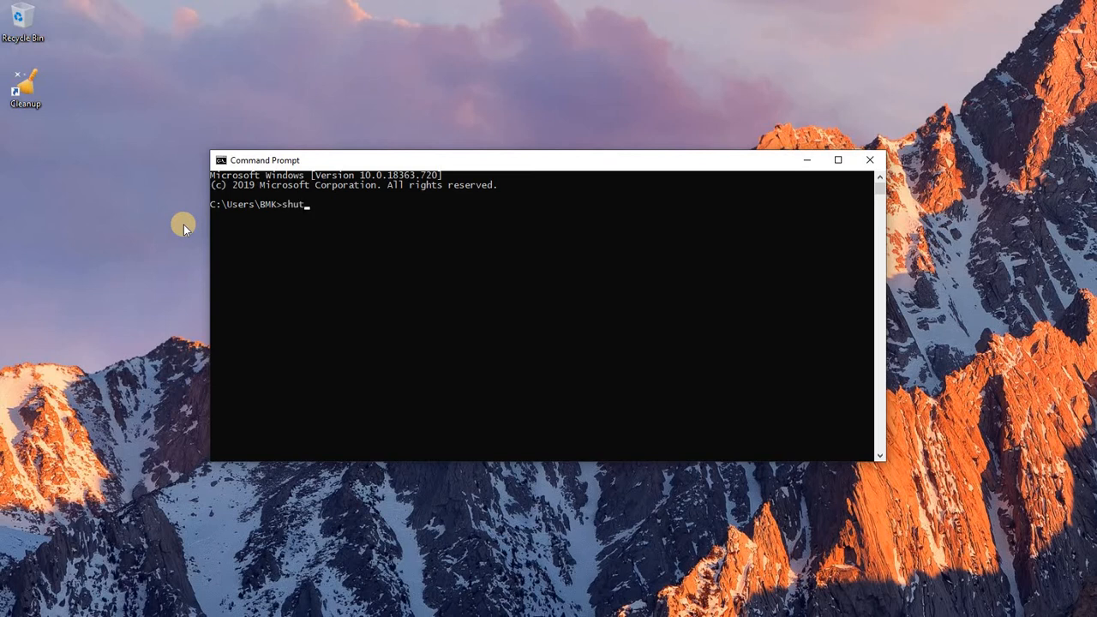
type("down -")
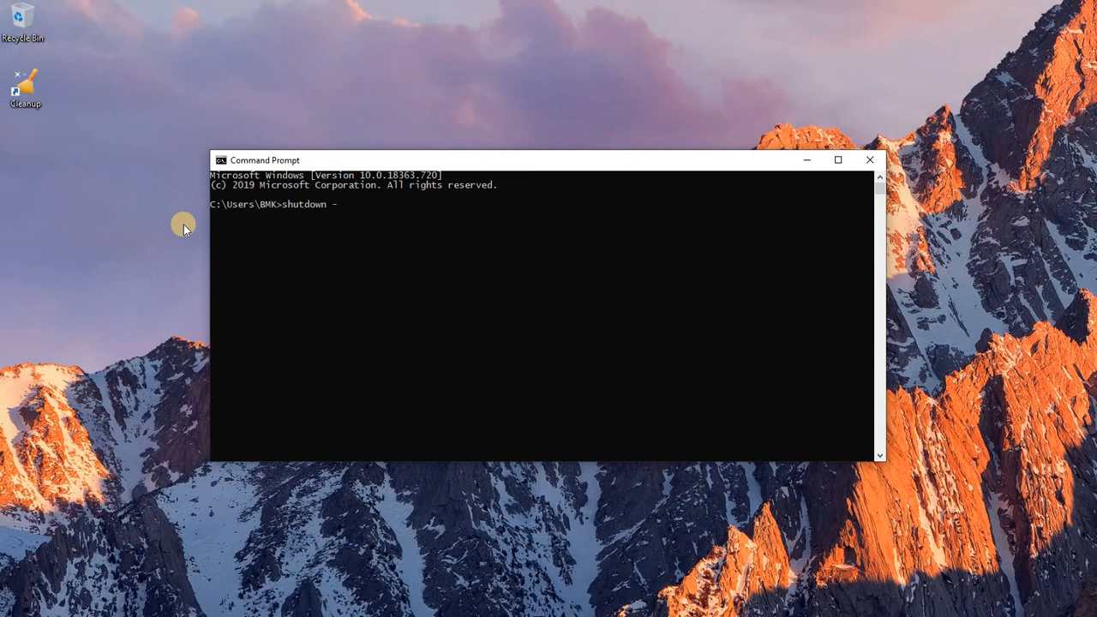
type("r")
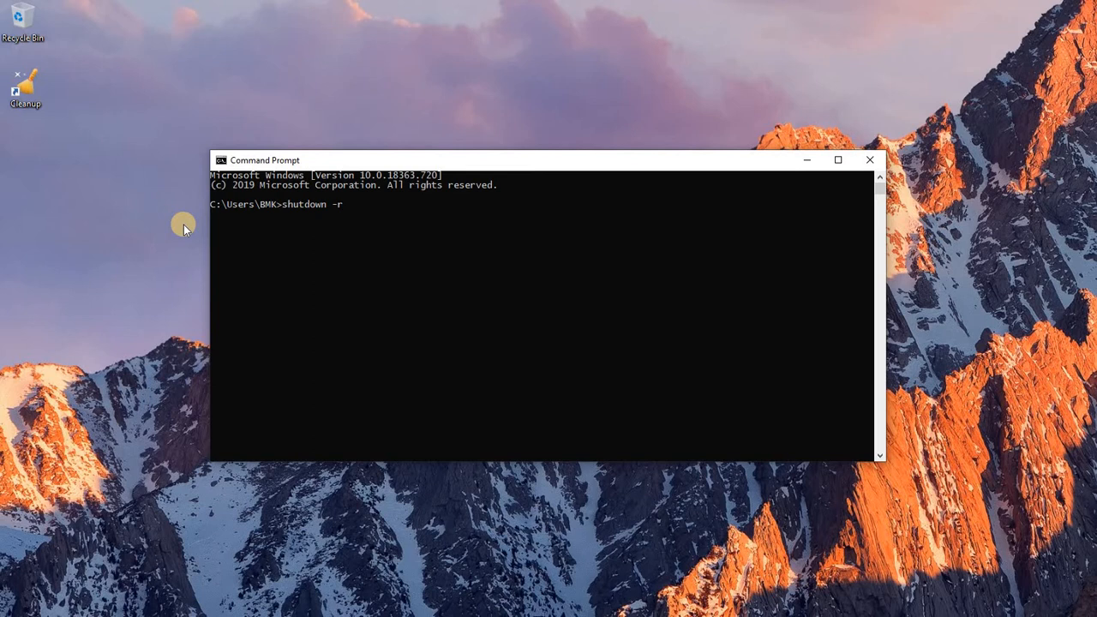
key("Backspace")
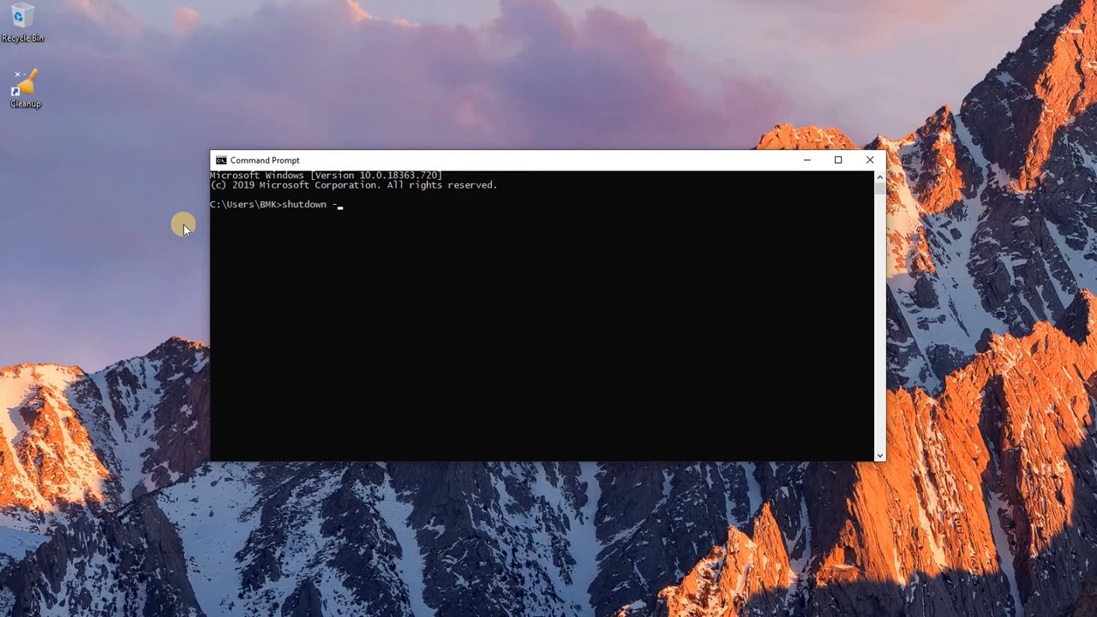
type("s")
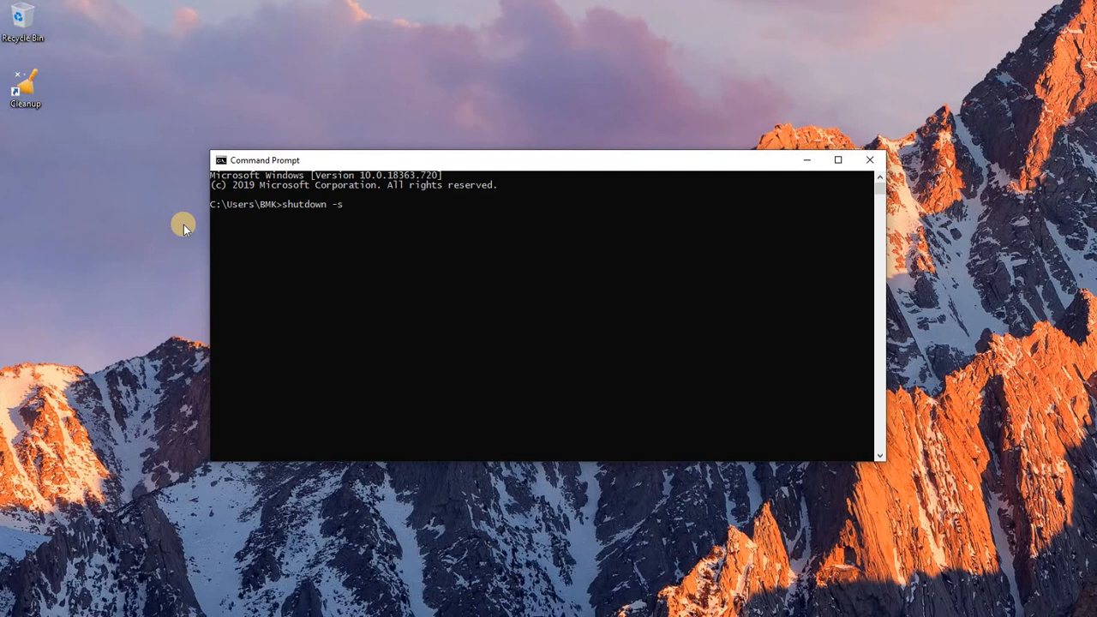
key("Backspace")
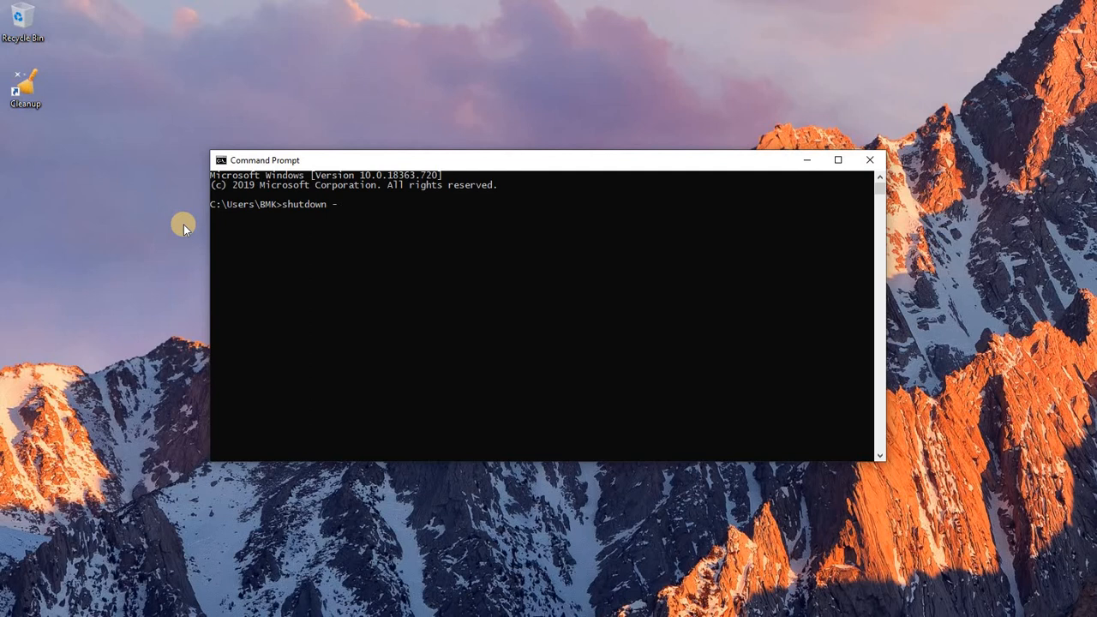
type("l")
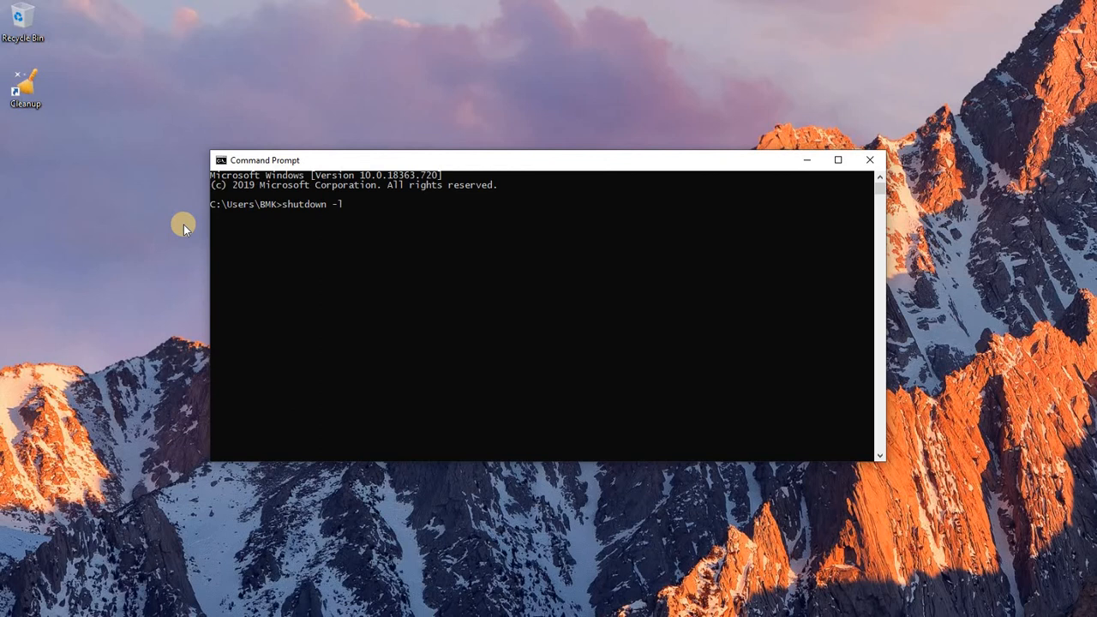
key("Backspace")
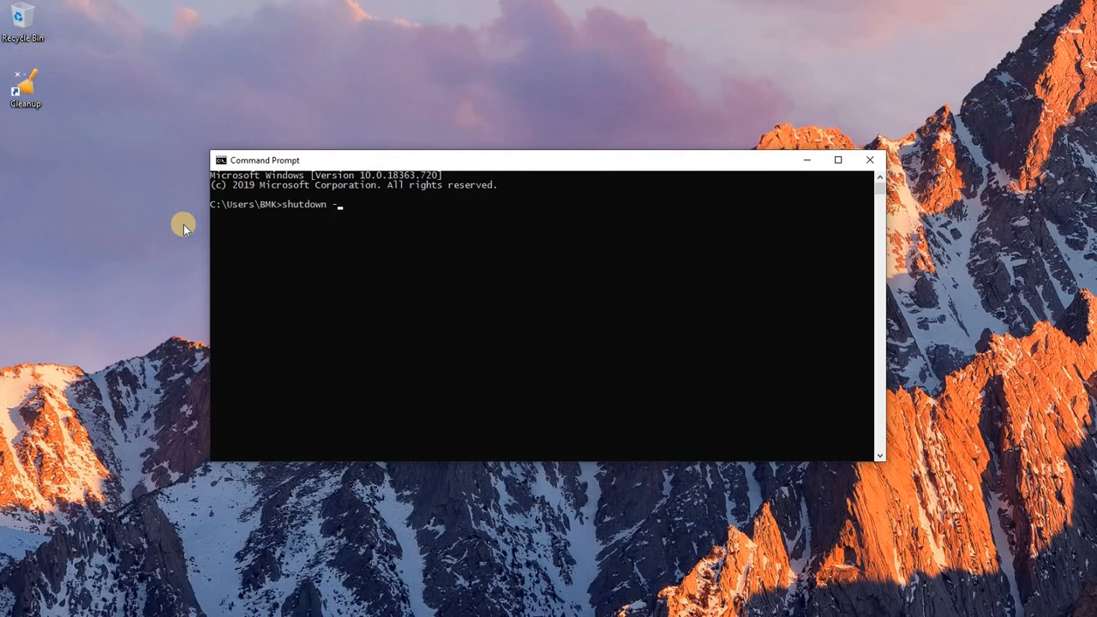
type("s")
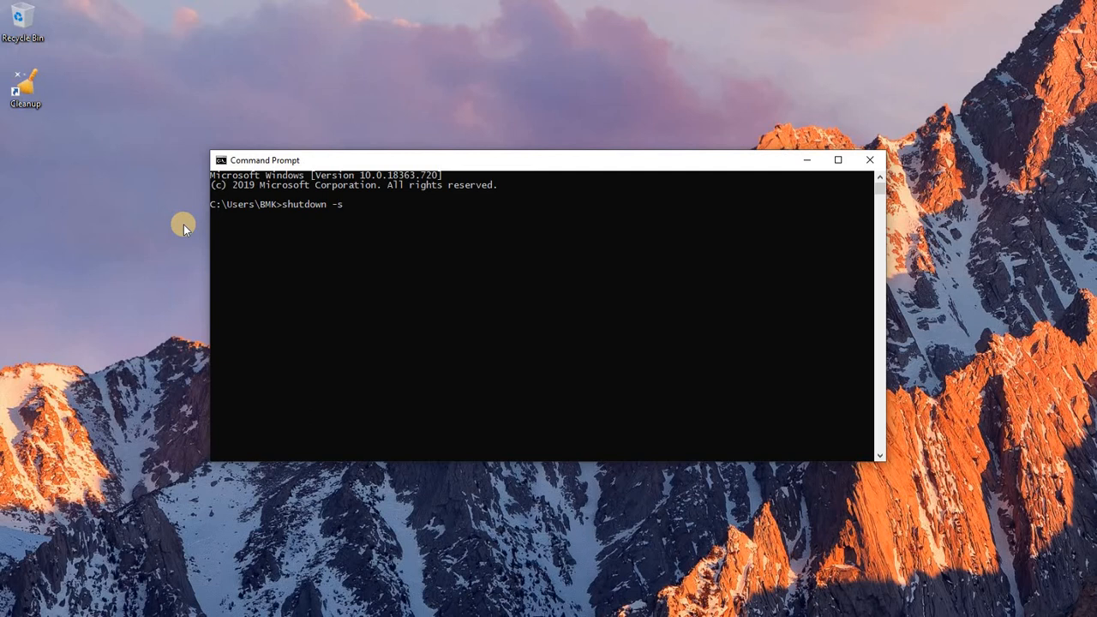
Append the -t timer, trying 60, 300 and 600 seconds before correcting toward a 300-second delay.
type("-")
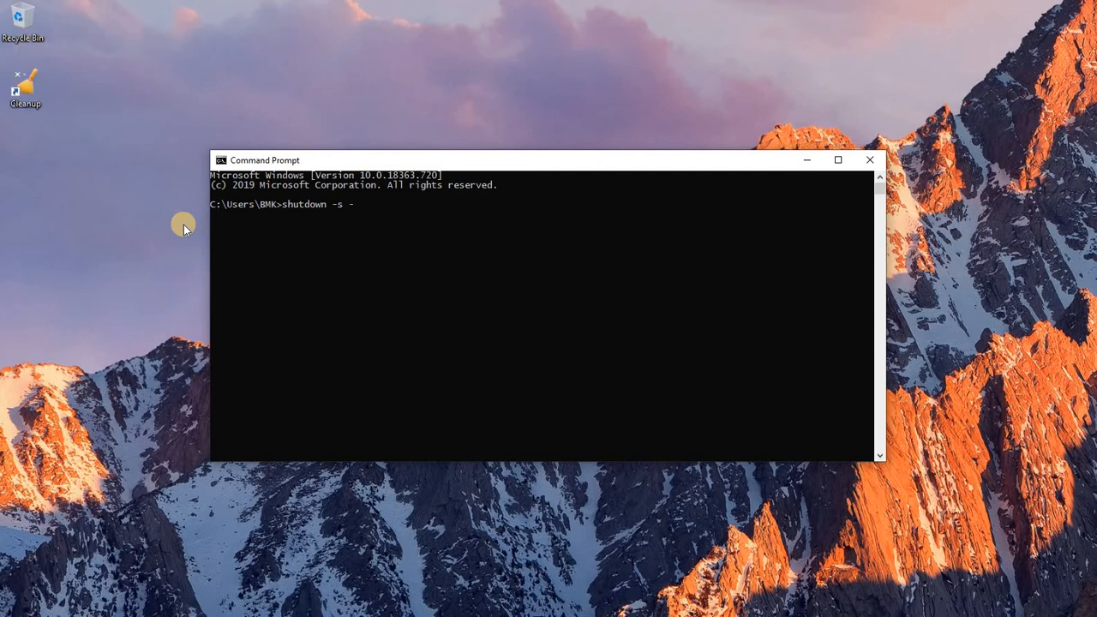
type("t")
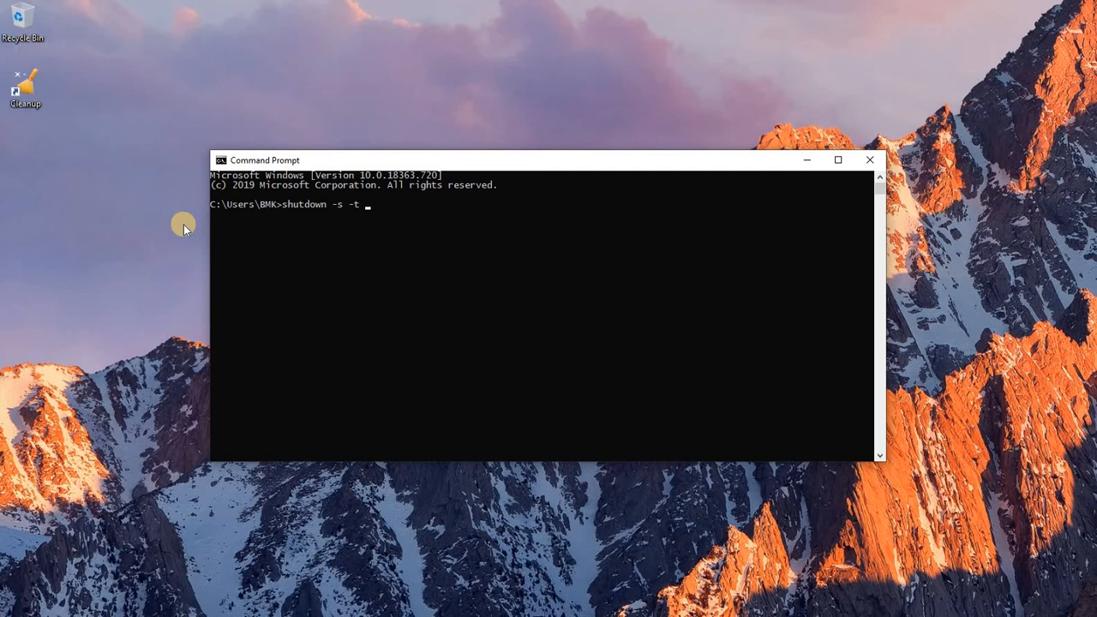
type("60")
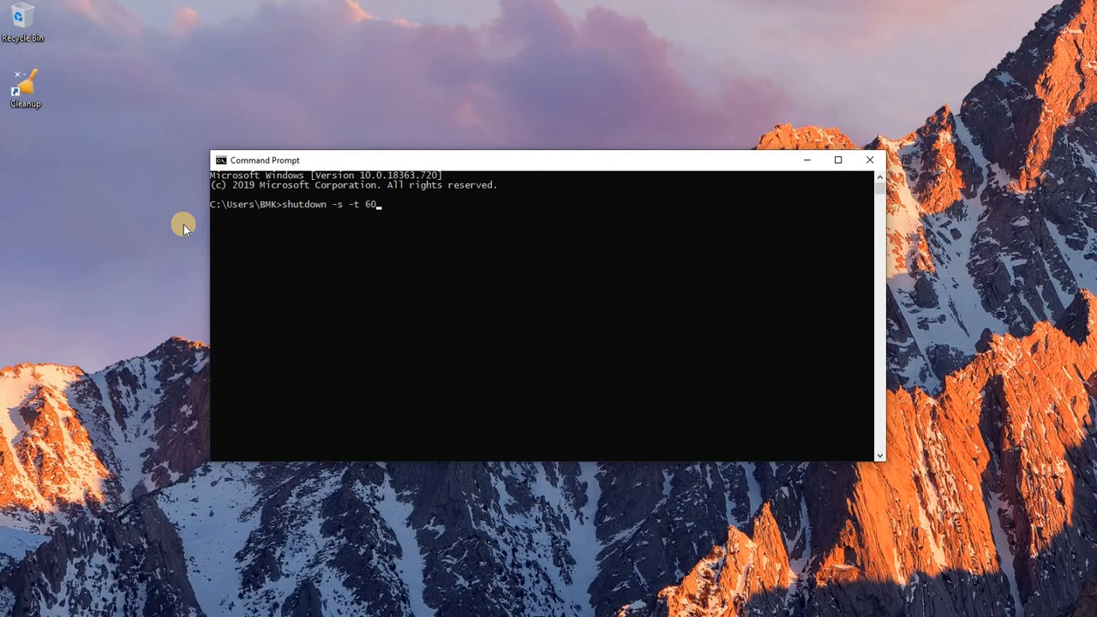
key("BackSpace")
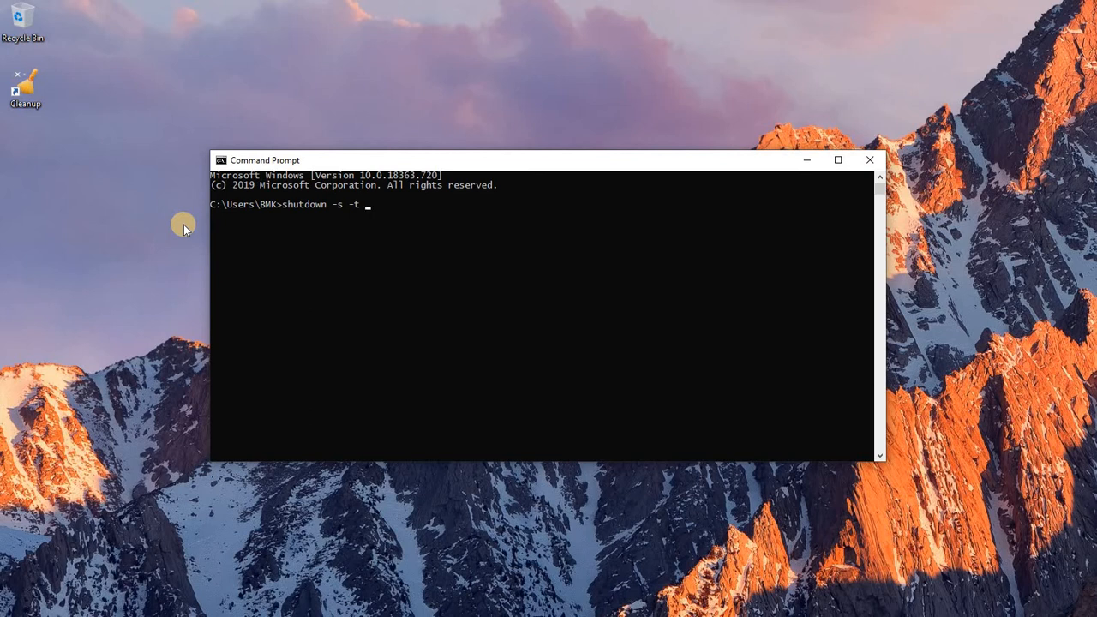
type("300")
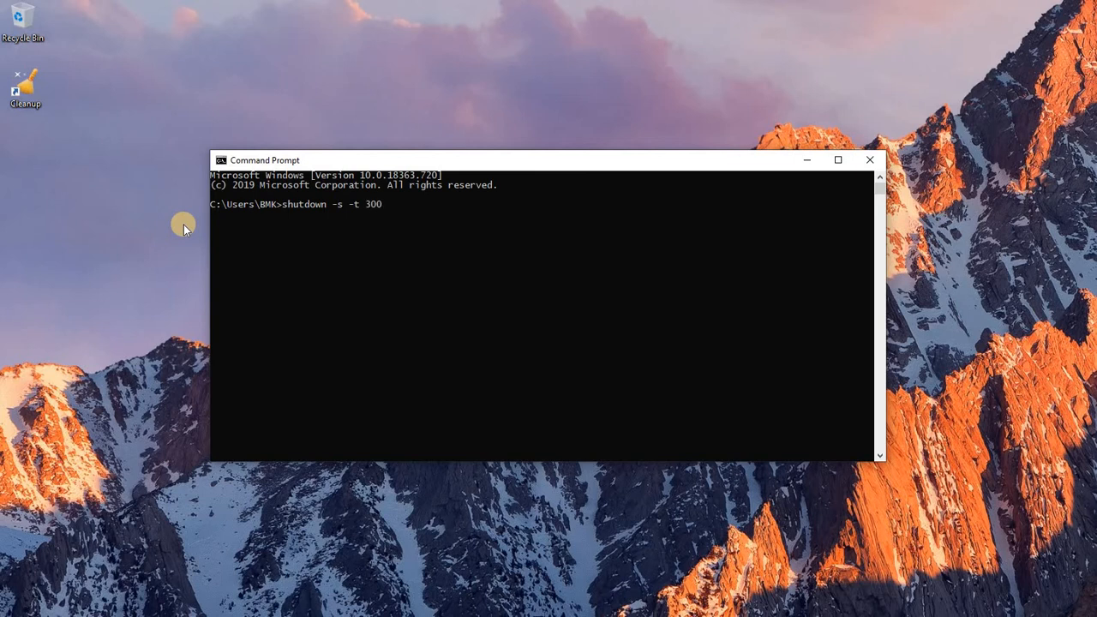
key("BackSpace")
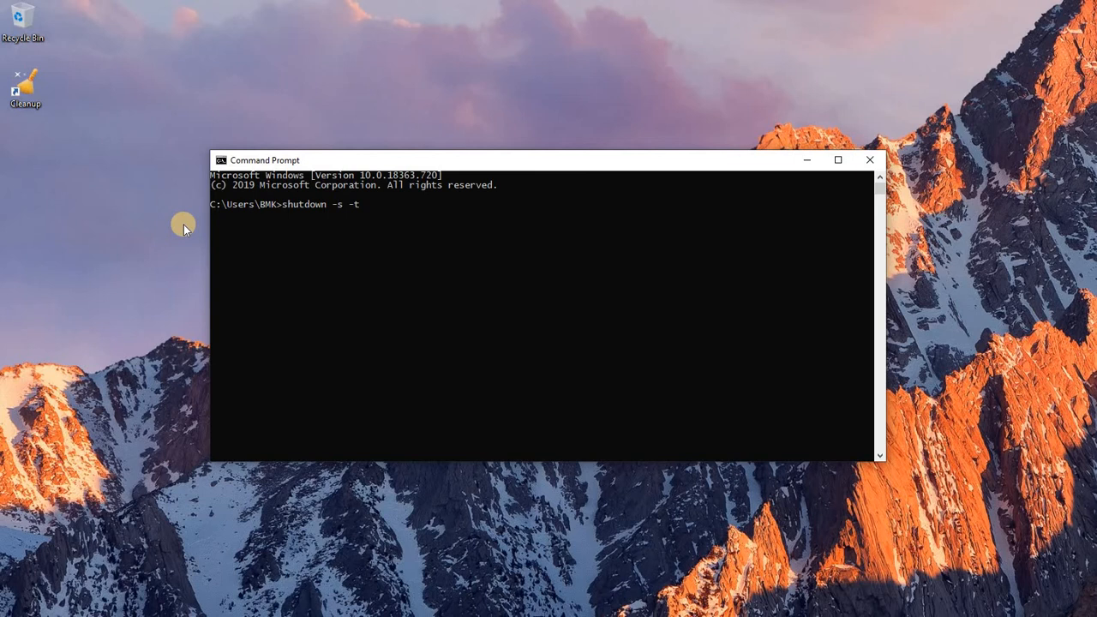
type("600")
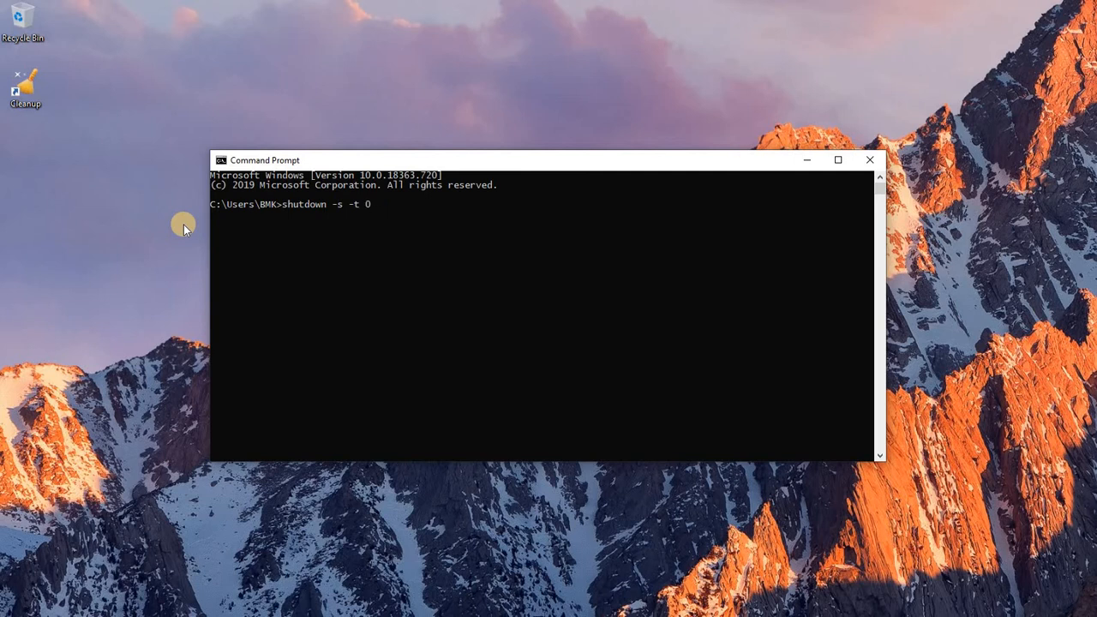
key("Backspace")
type("300")
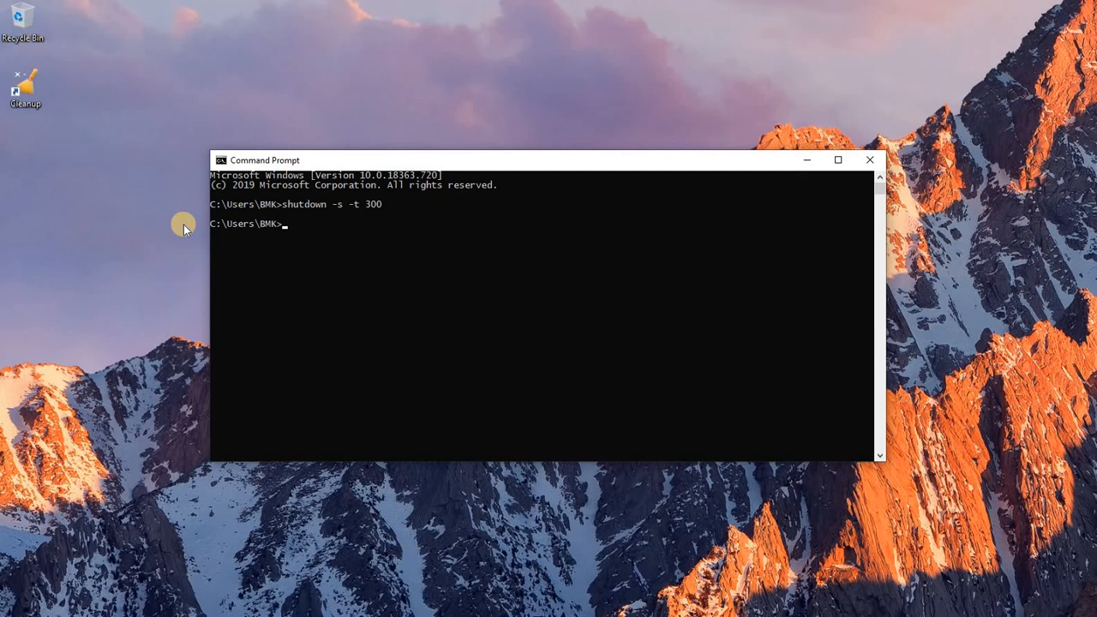
key("Enter")
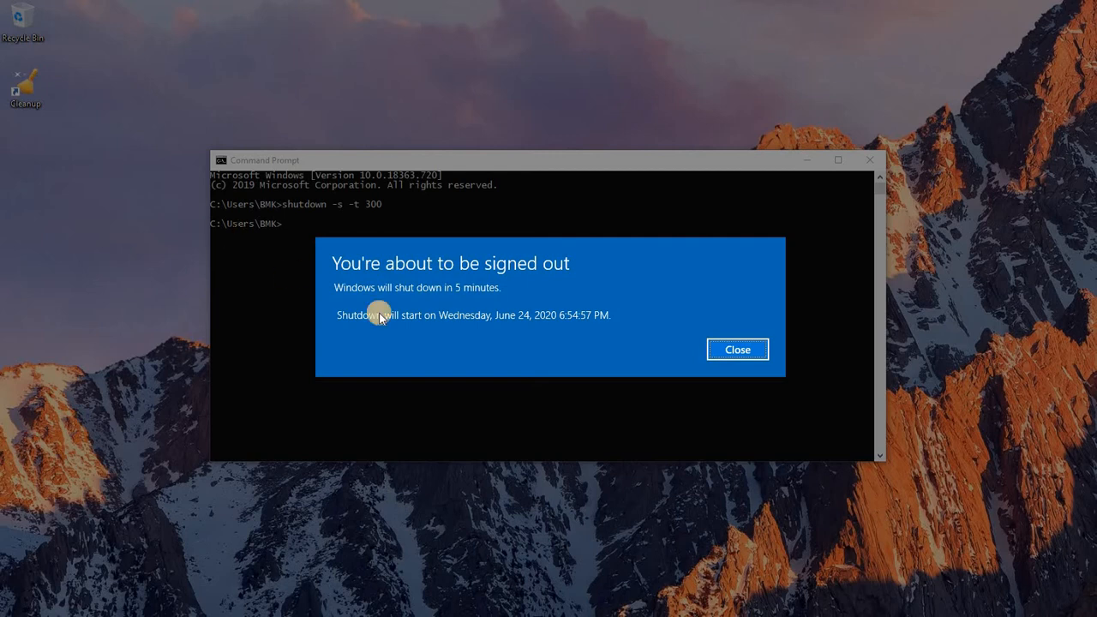
left_click(737, 350)
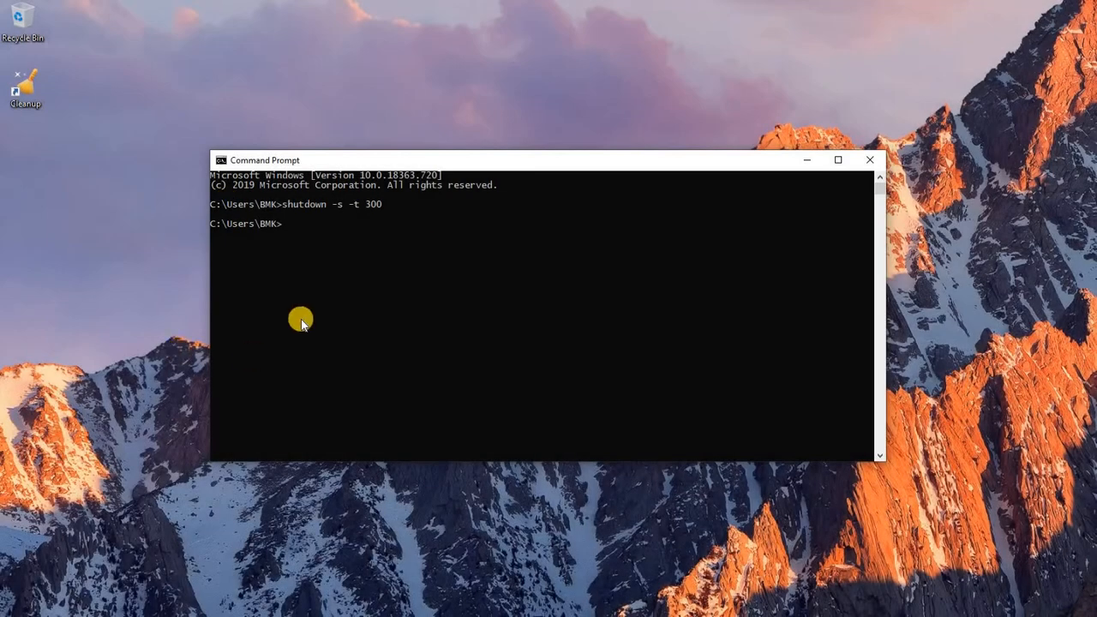
mouse_move(238, 213)
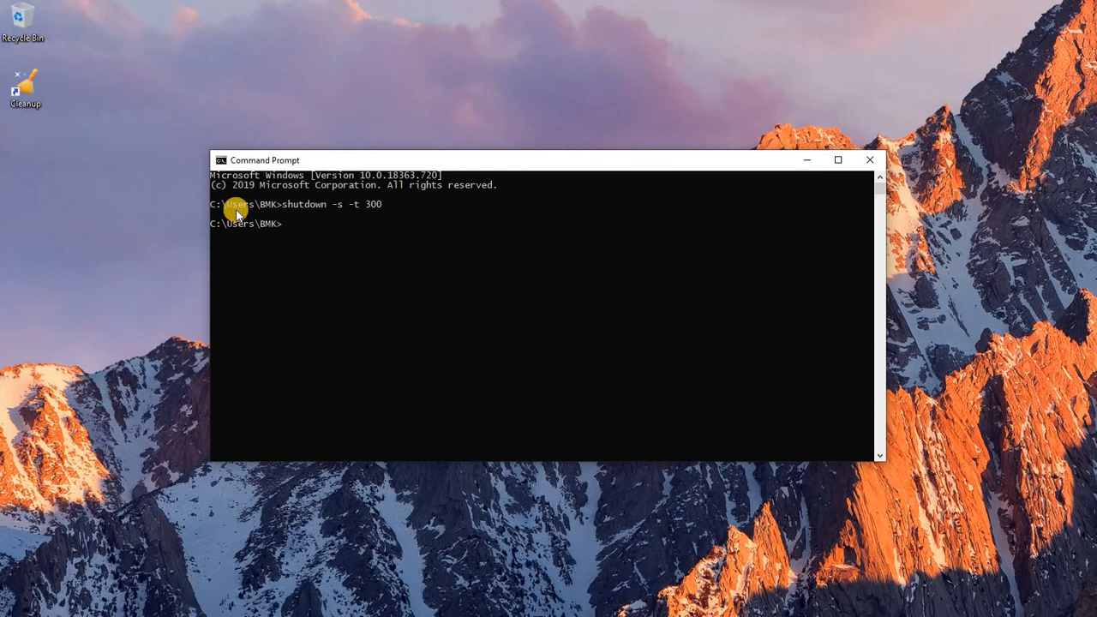
Begin the abort command 'shutdown -' that will cancel the pending shutdown.
type("sh")
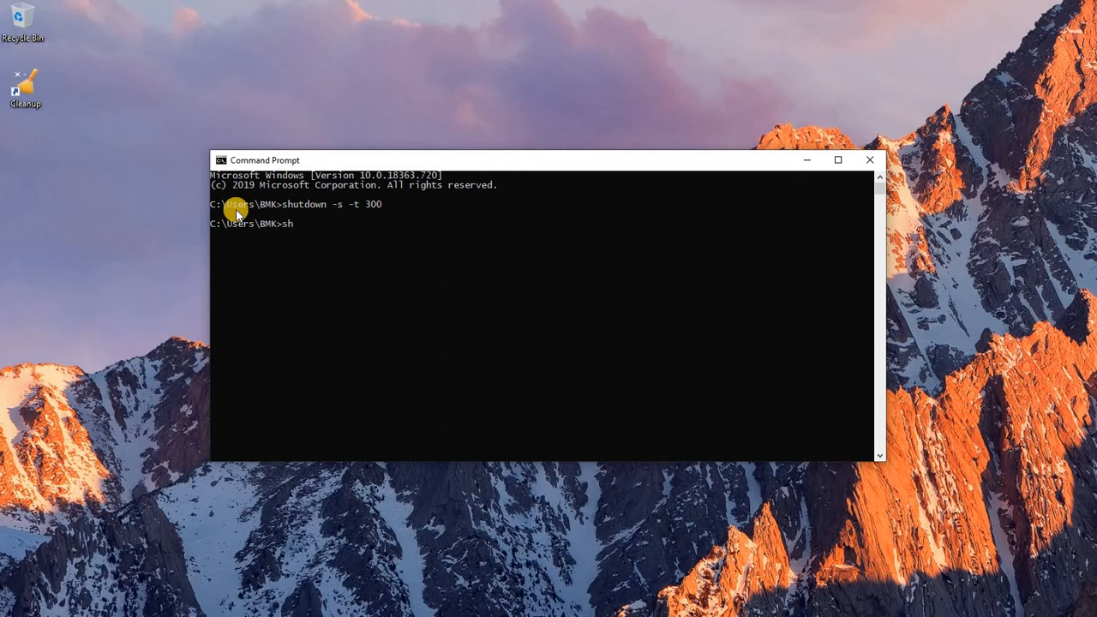
type("utdown")
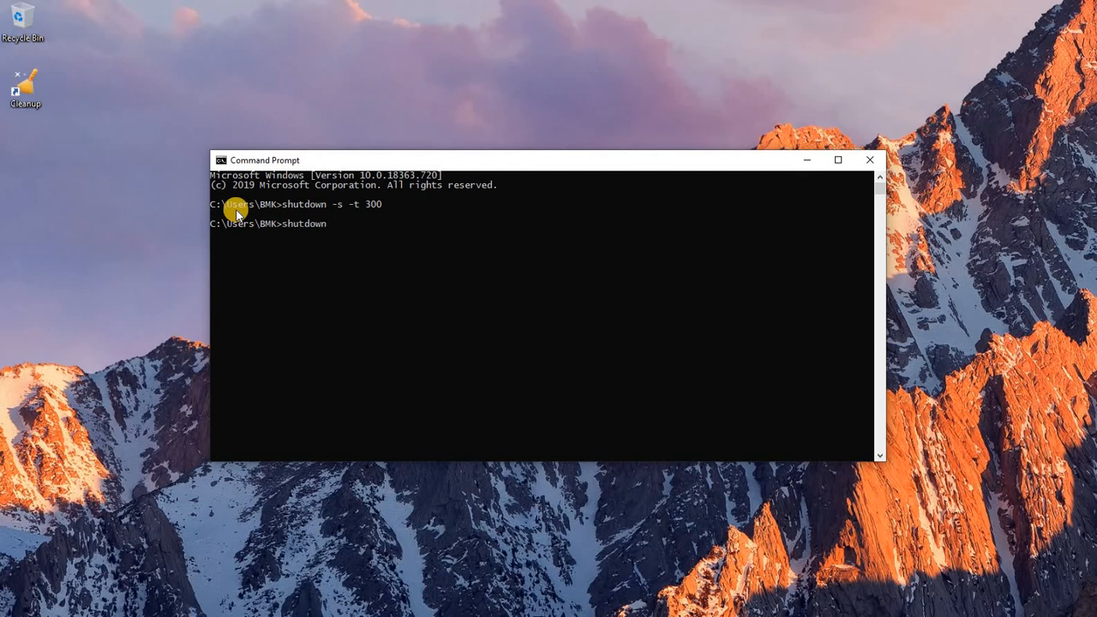
type("-a")
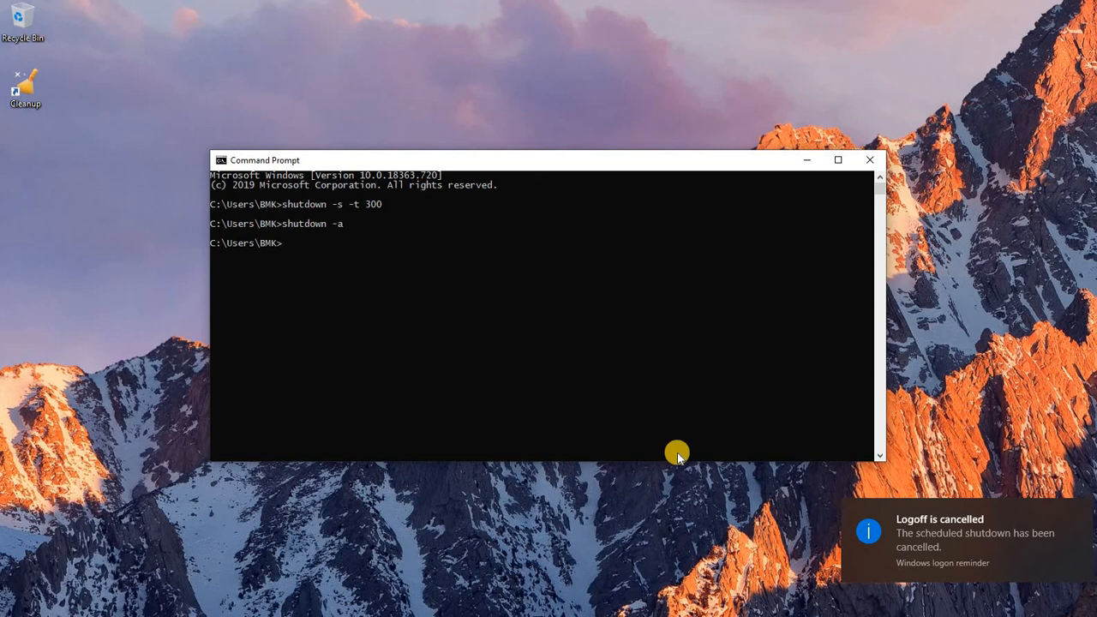
mouse_move(1051, 520)
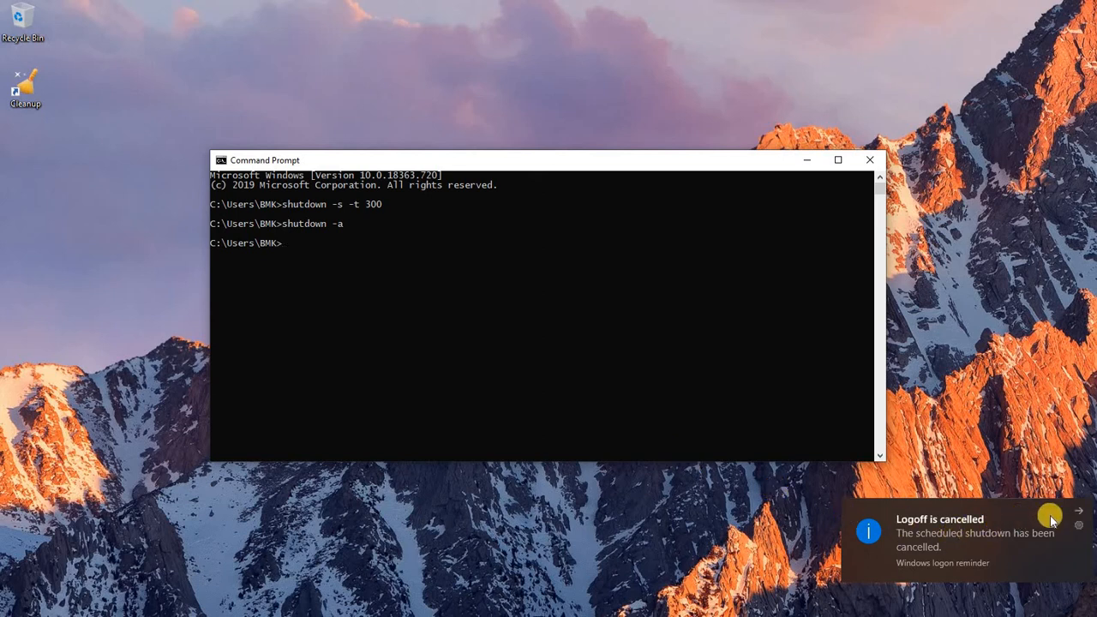